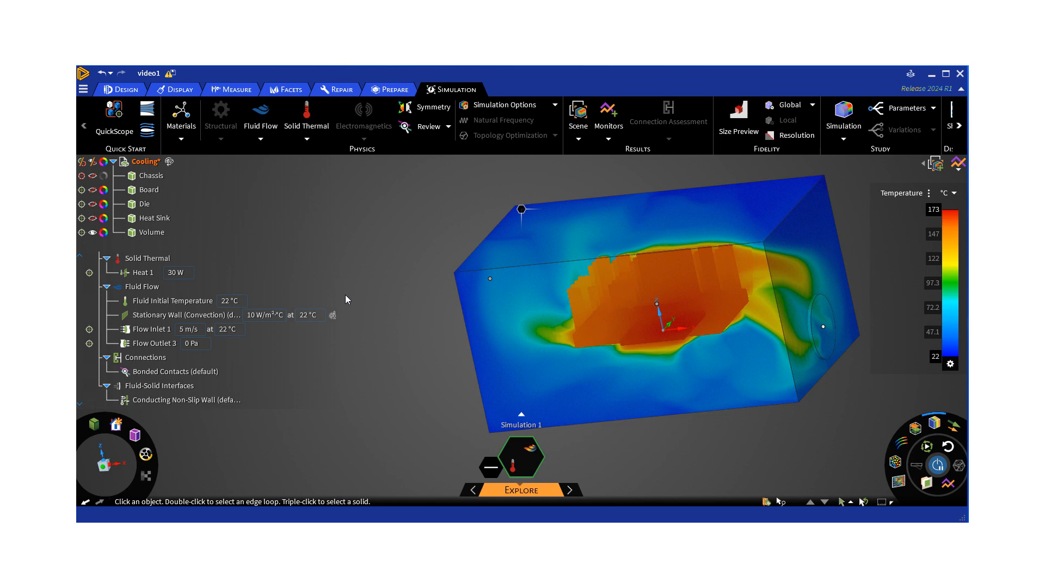
mouse_move(377, 279)
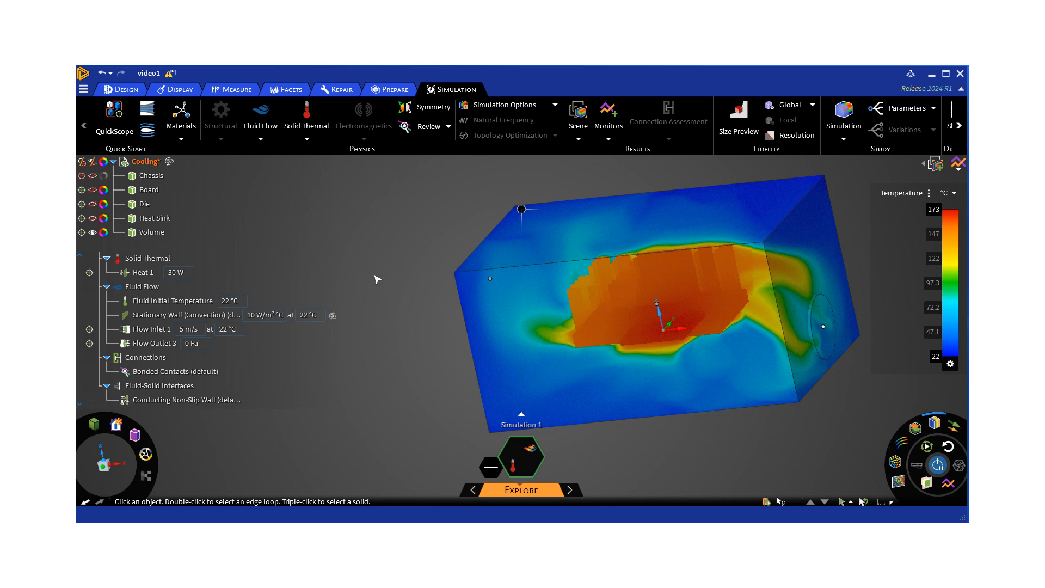
mouse_move(447, 290)
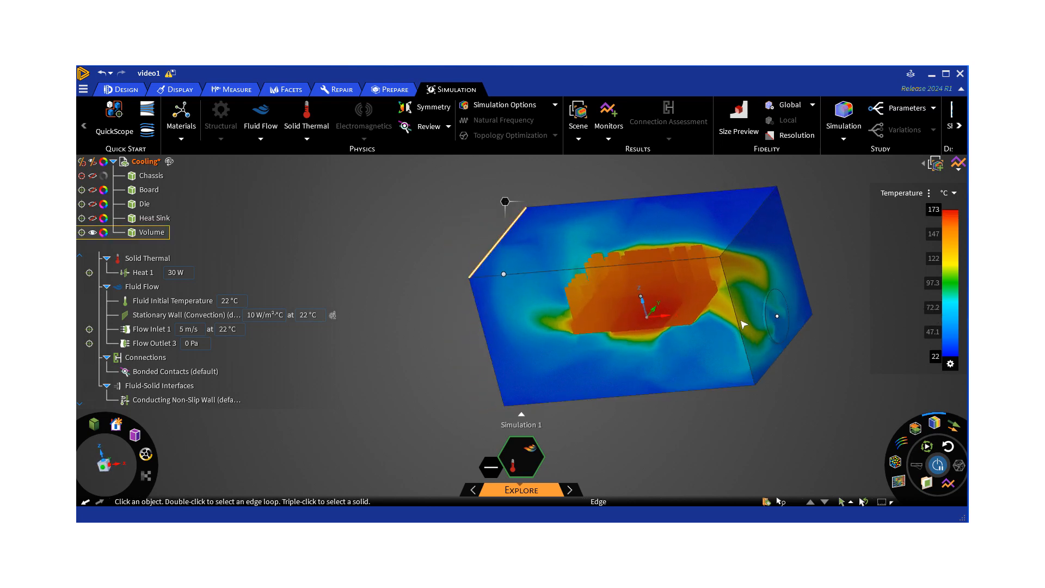
Select a face of the air volume and the stationary convection wall condition.
click(598, 326)
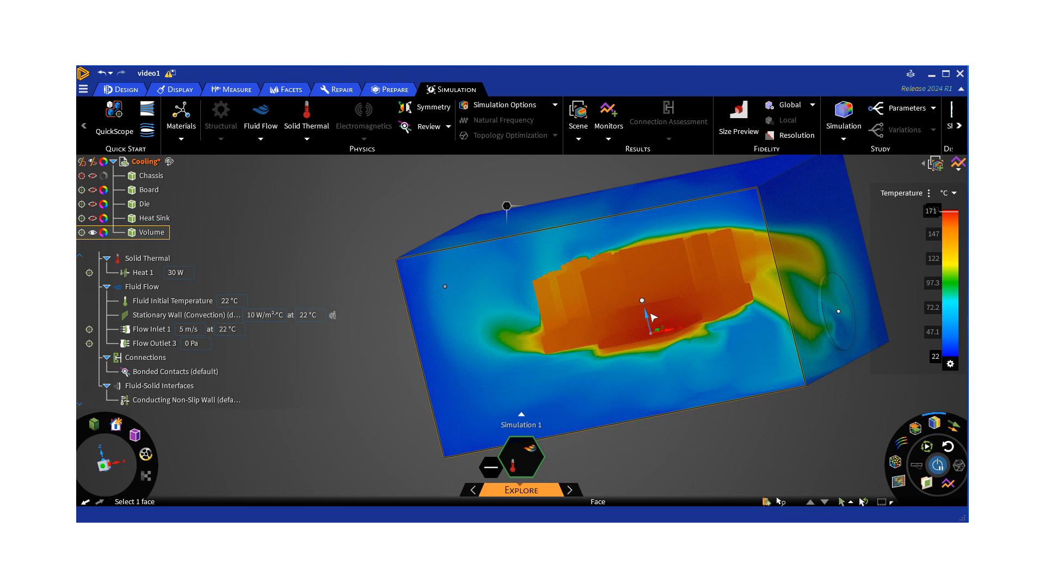
mouse_move(635, 250)
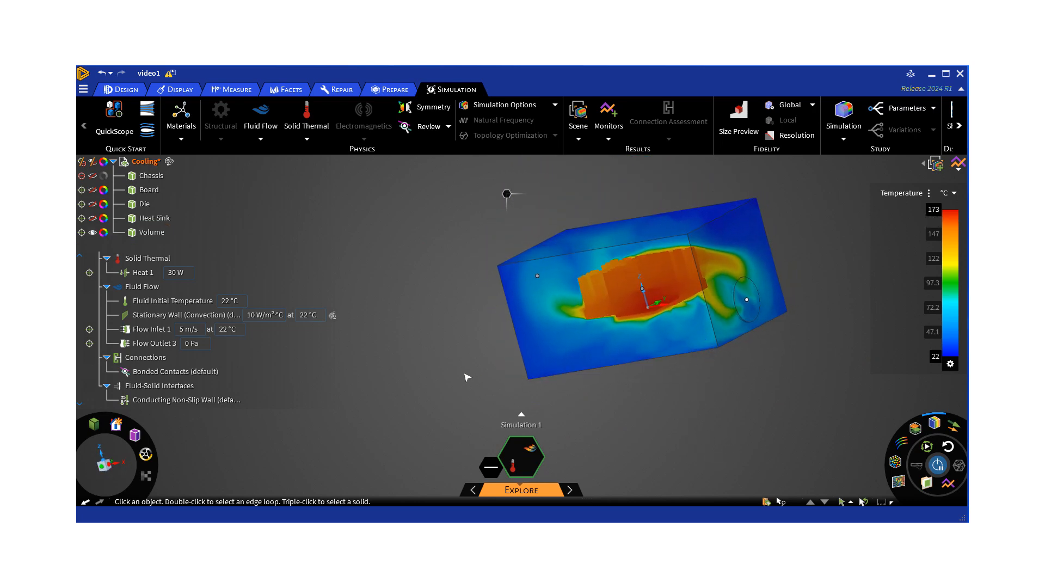
click(189, 315)
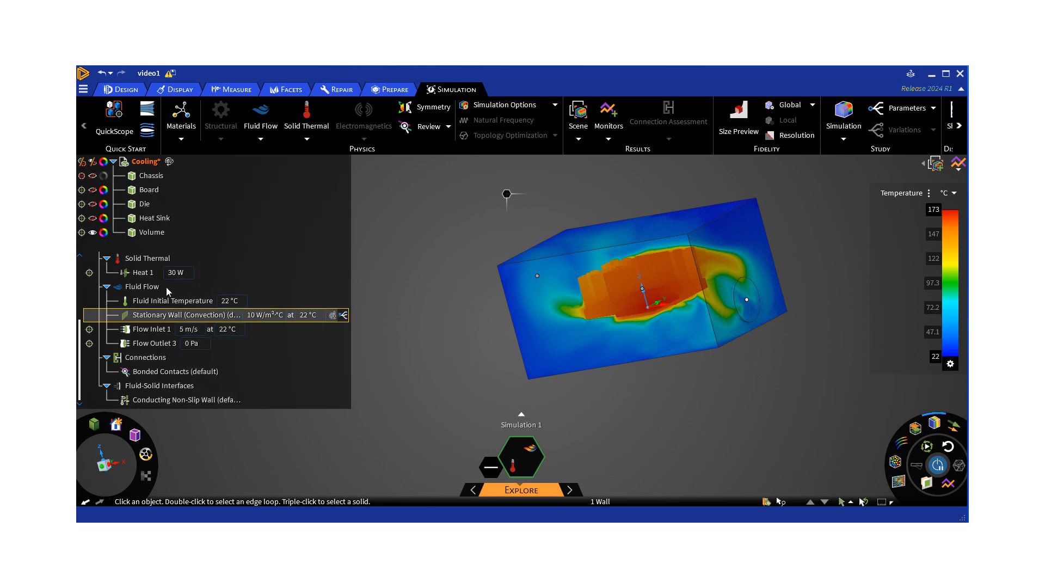
click(176, 371)
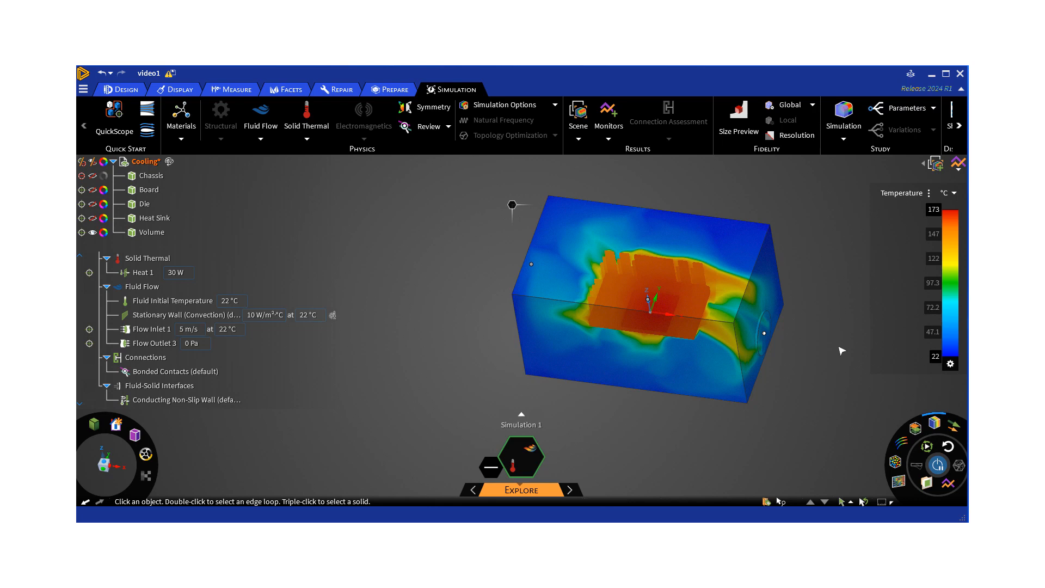
mouse_move(783, 203)
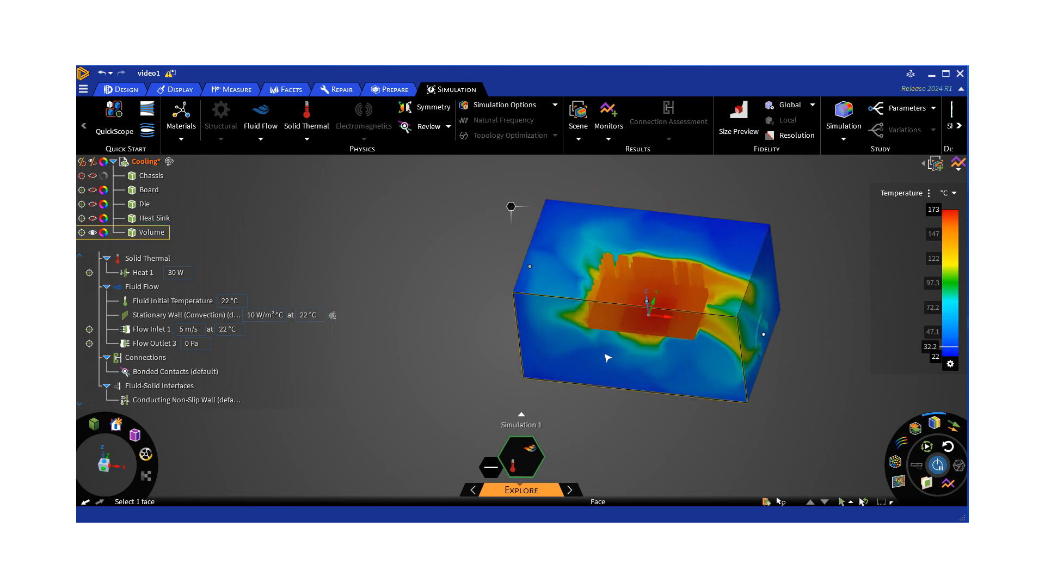
mouse_move(558, 352)
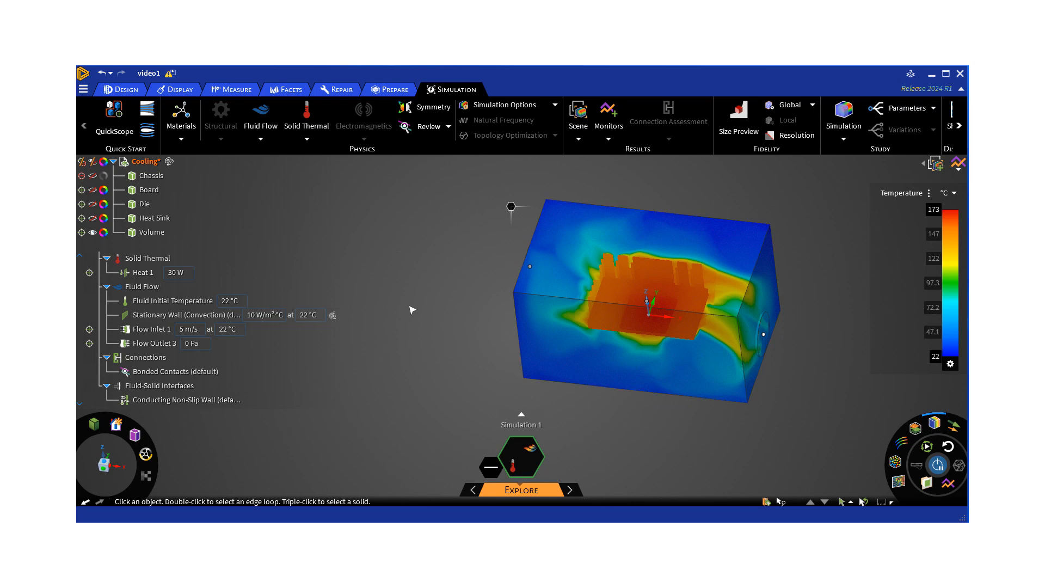
mouse_move(422, 310)
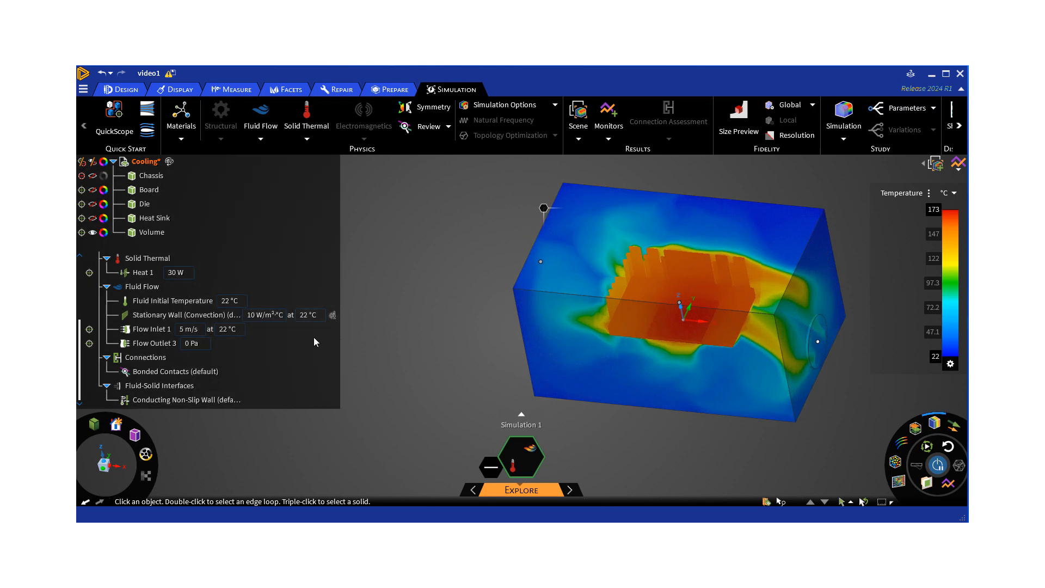
Review the conducting non-slip wall's 3 interface pairs and toggle radiation on.
click(181, 399)
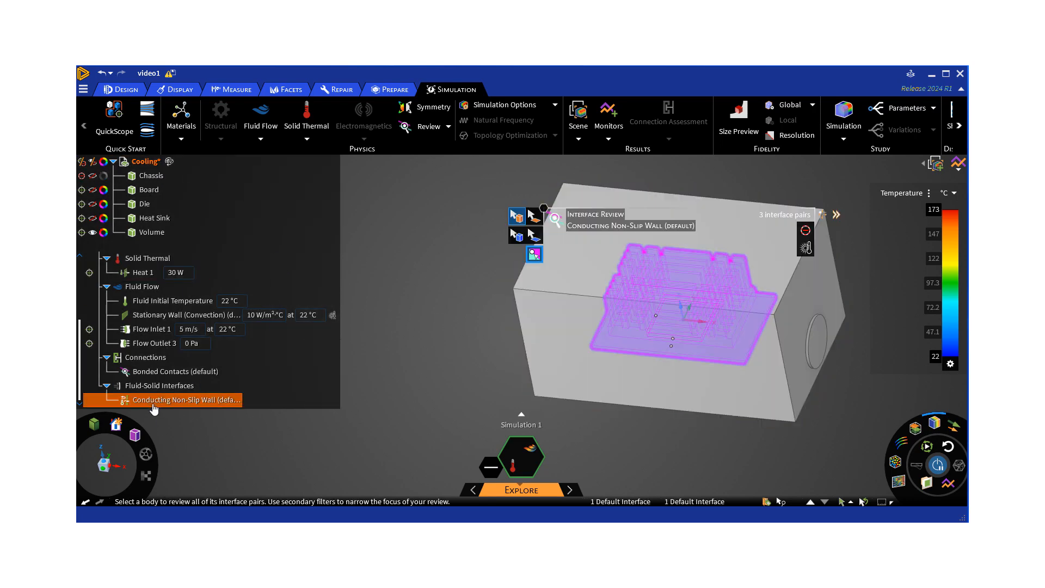
click(160, 385)
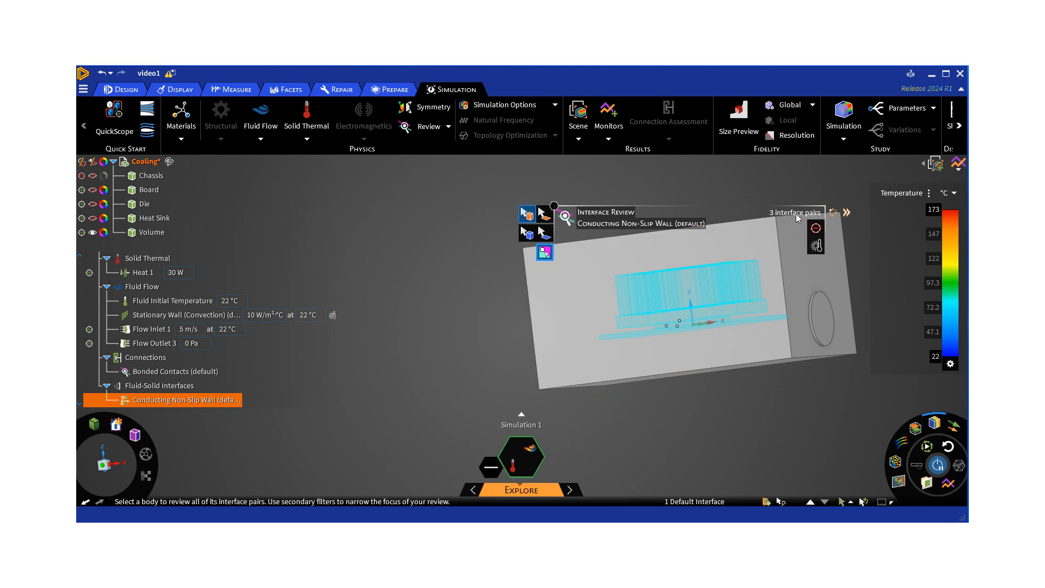
click(603, 309)
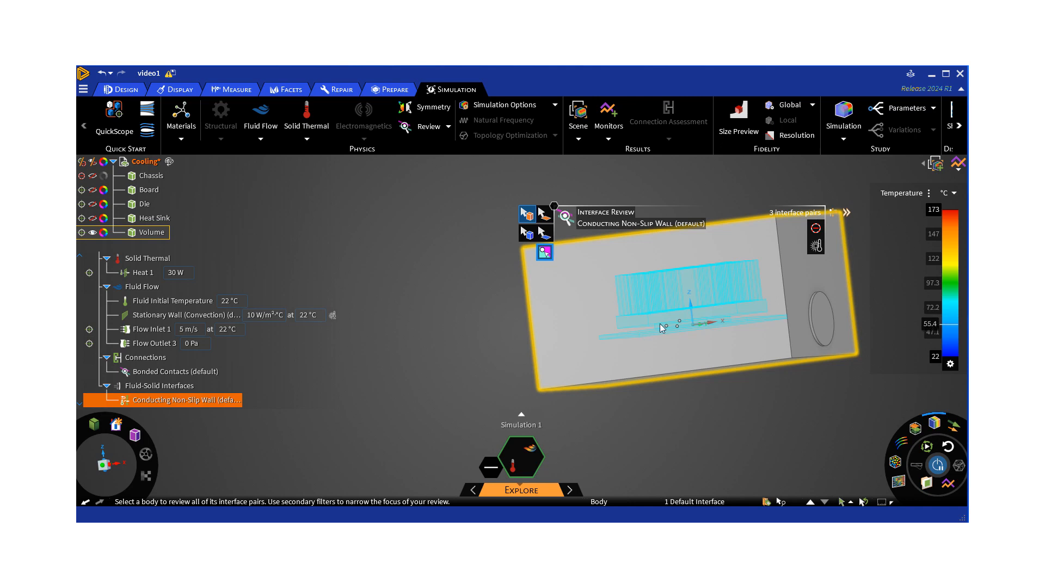
mouse_move(816, 229)
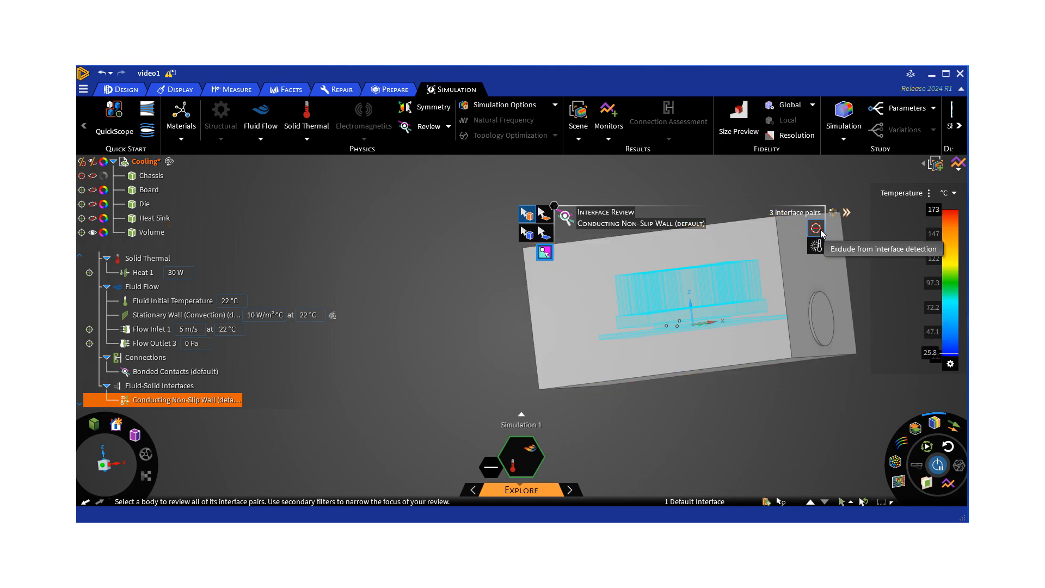
mouse_move(816, 252)
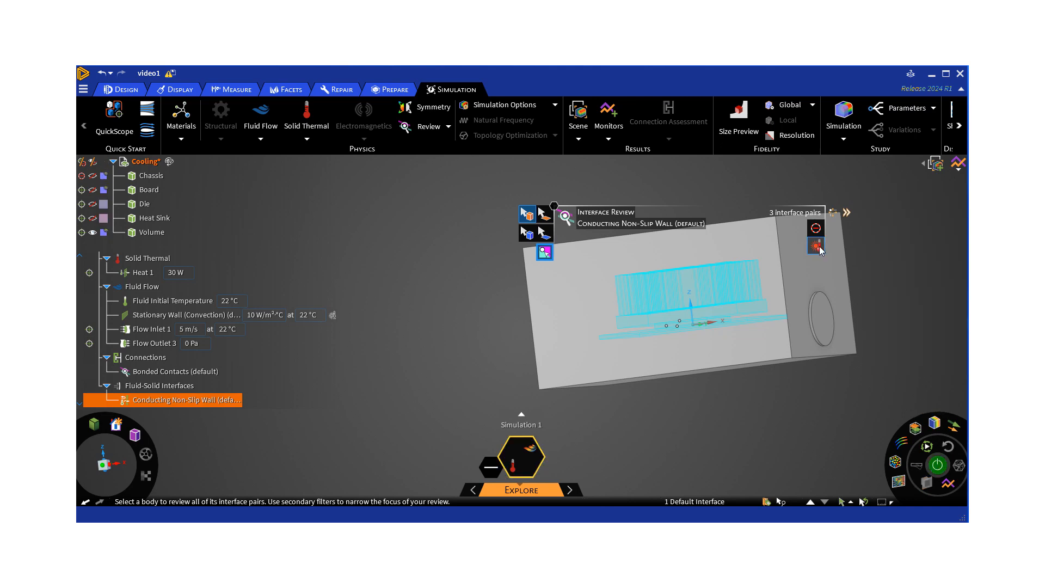
mouse_move(775, 332)
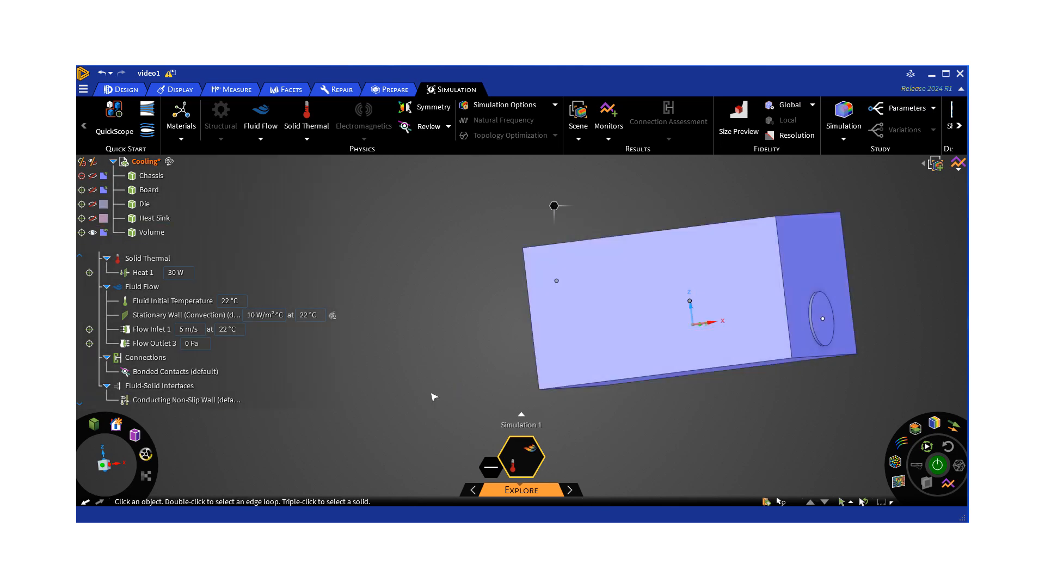
Select the Volume's circular outlet end face and resume solving the simulation.
click(181, 399)
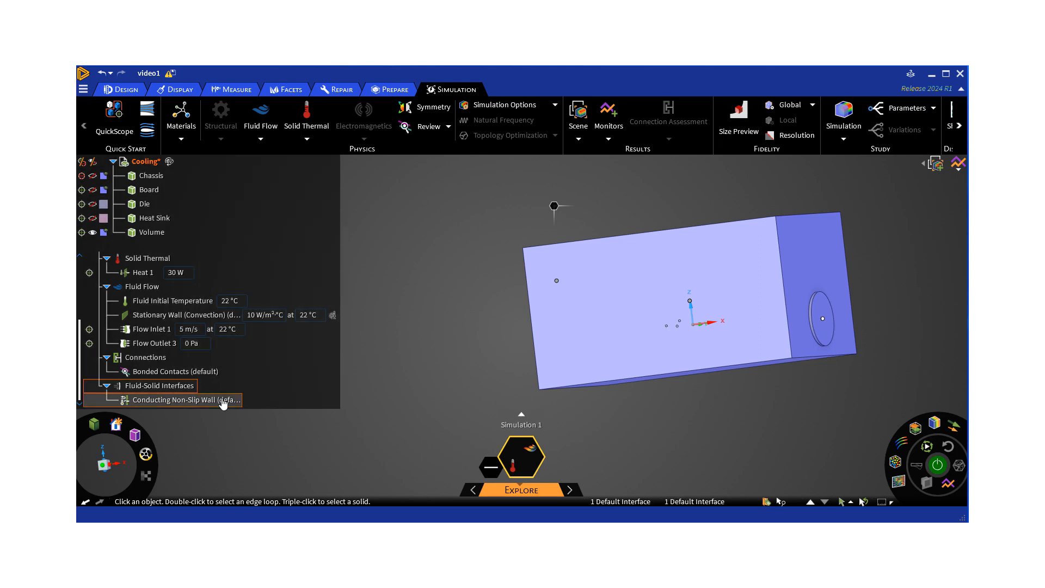
click(186, 399)
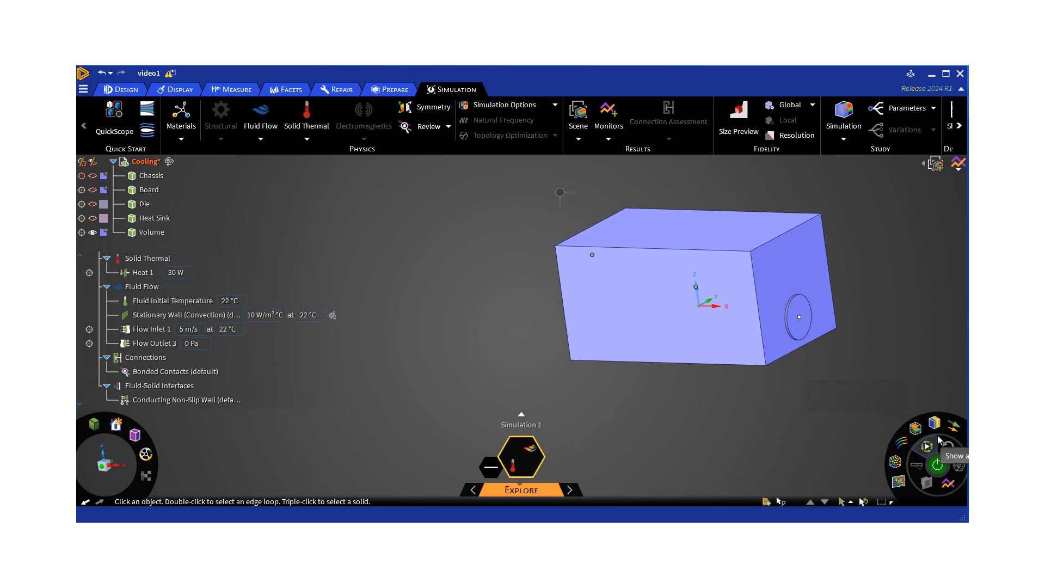
click(798, 317)
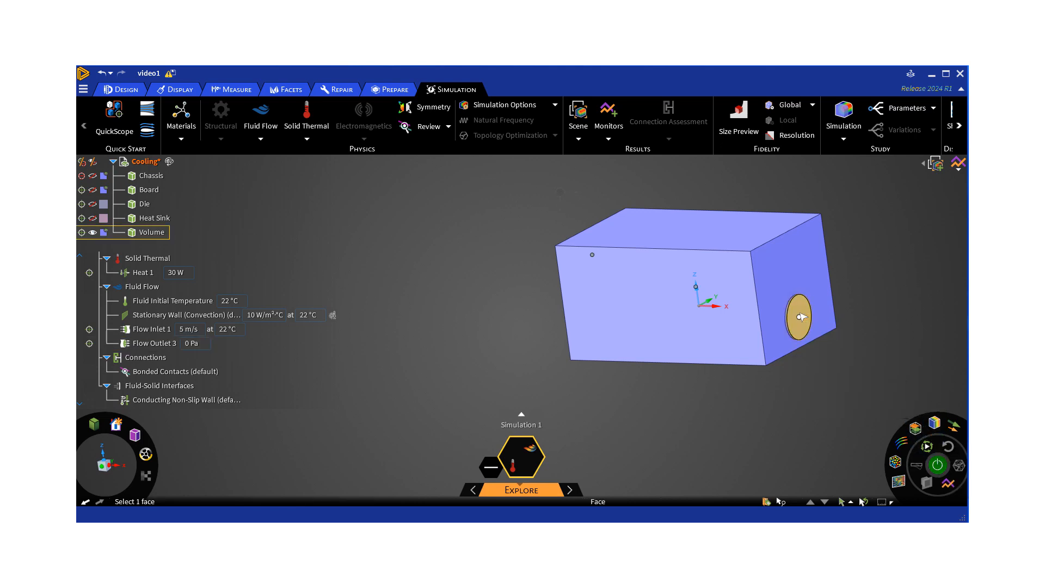
click(800, 317)
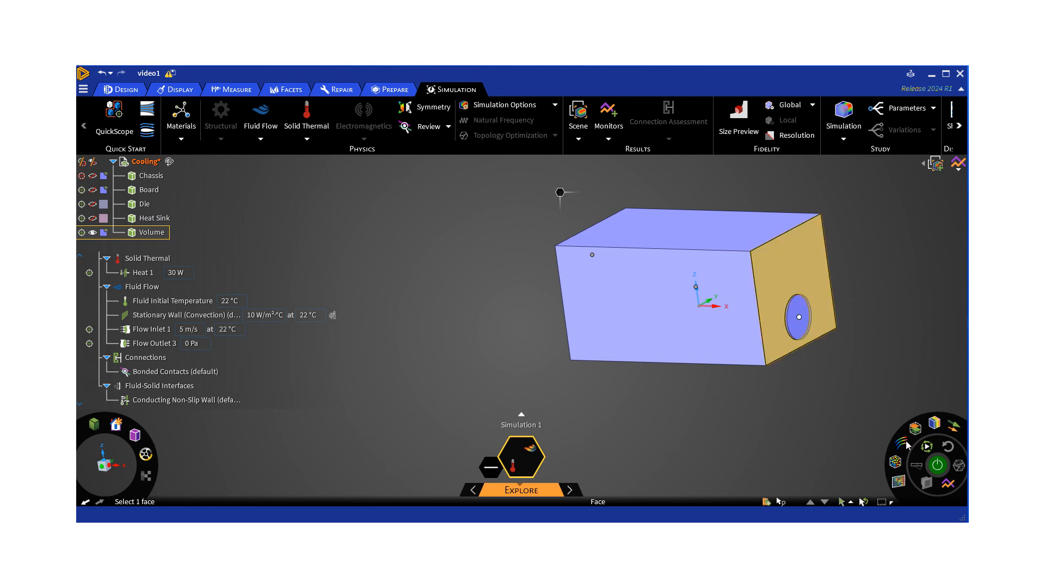
click(936, 465)
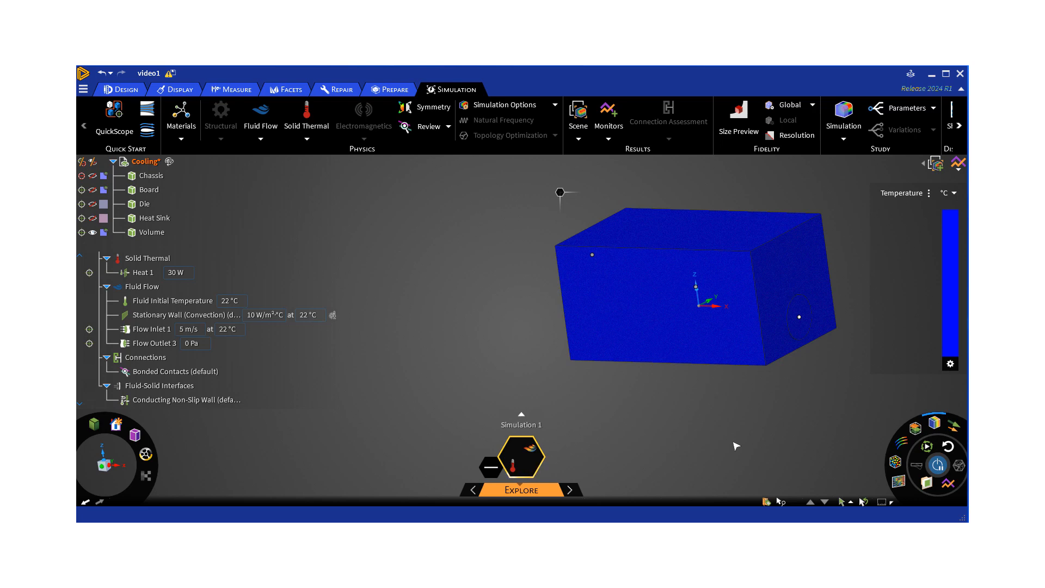
mouse_move(758, 416)
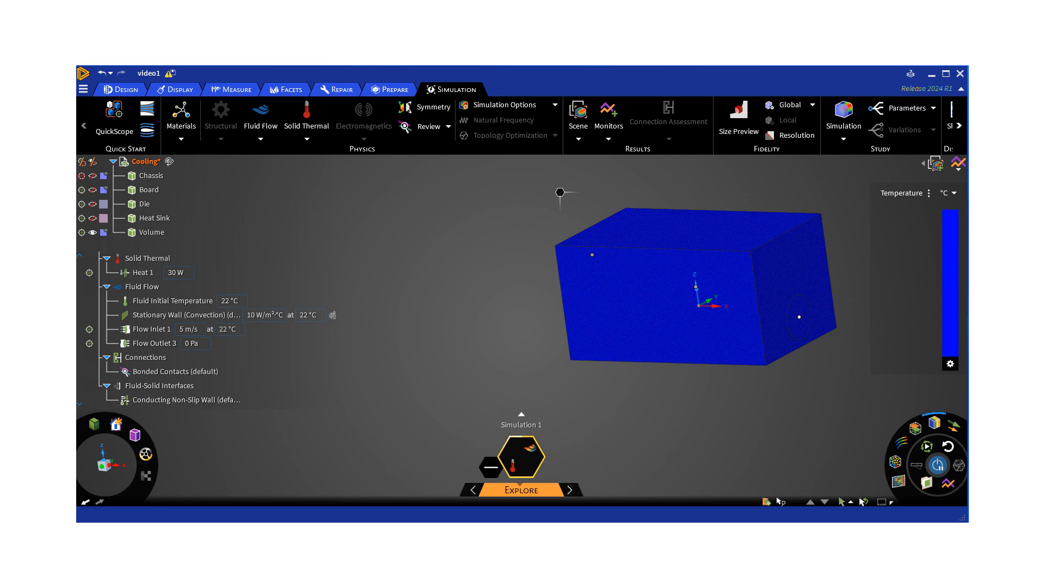
Confirm the converged temperature legend now peaks at 160 °C.
click(152, 232)
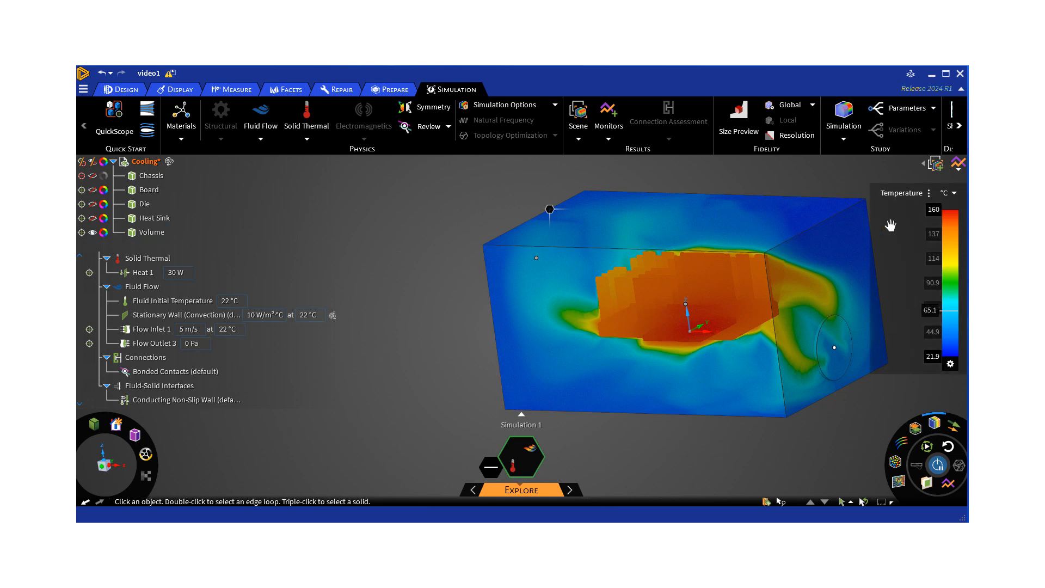
mouse_move(933, 226)
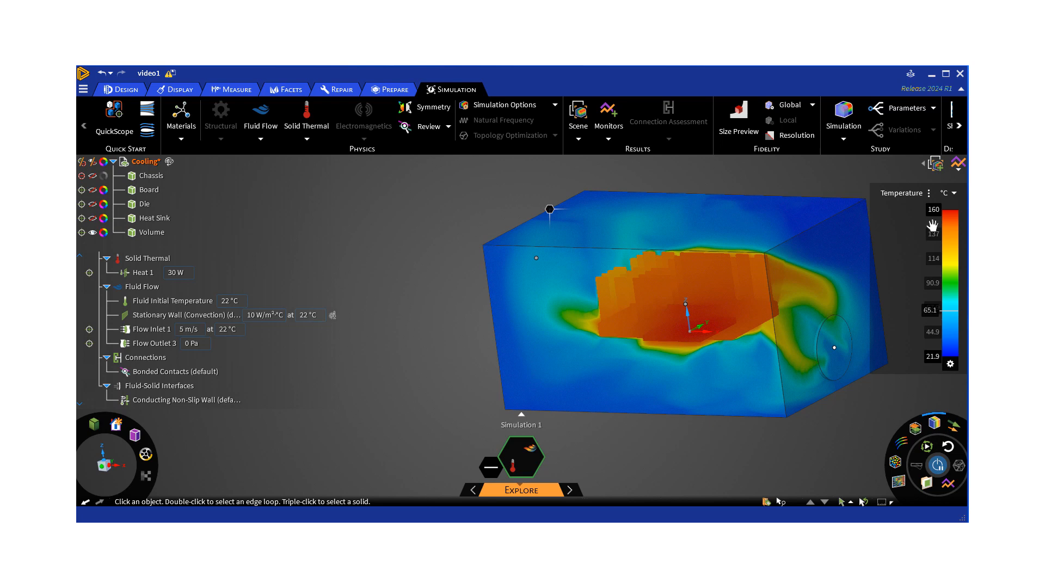
mouse_move(931, 226)
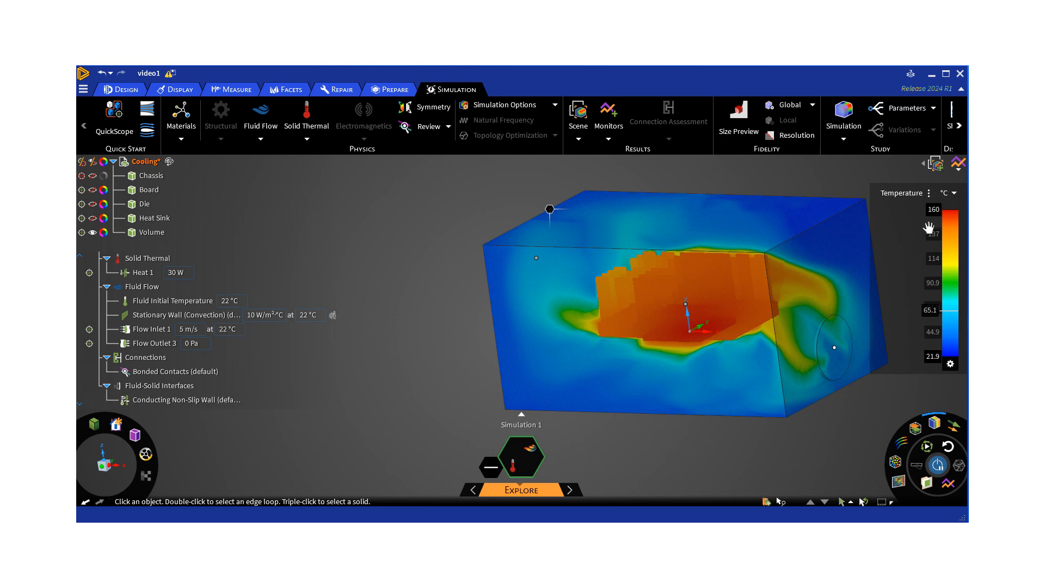